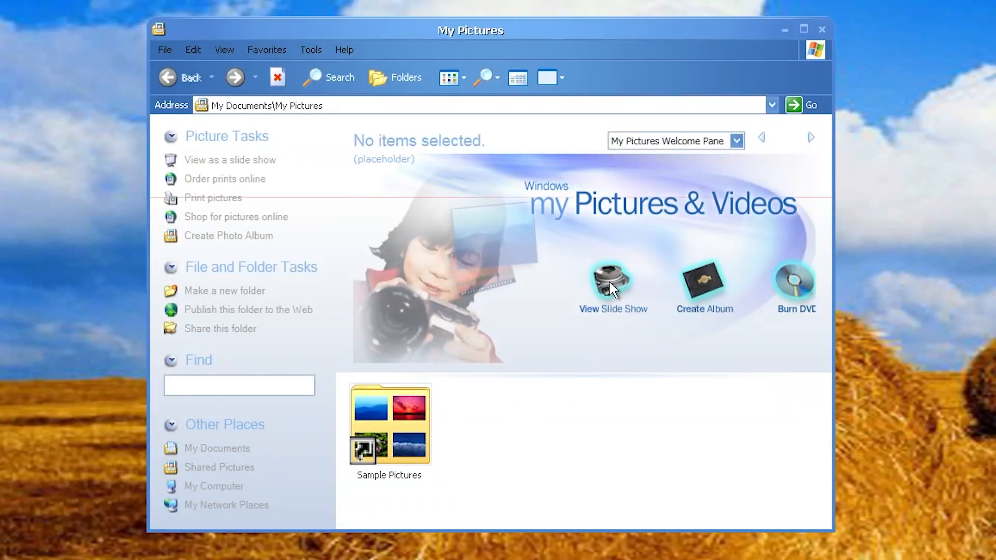
{"action": "mouse_move", "coordinate": [702, 312]}
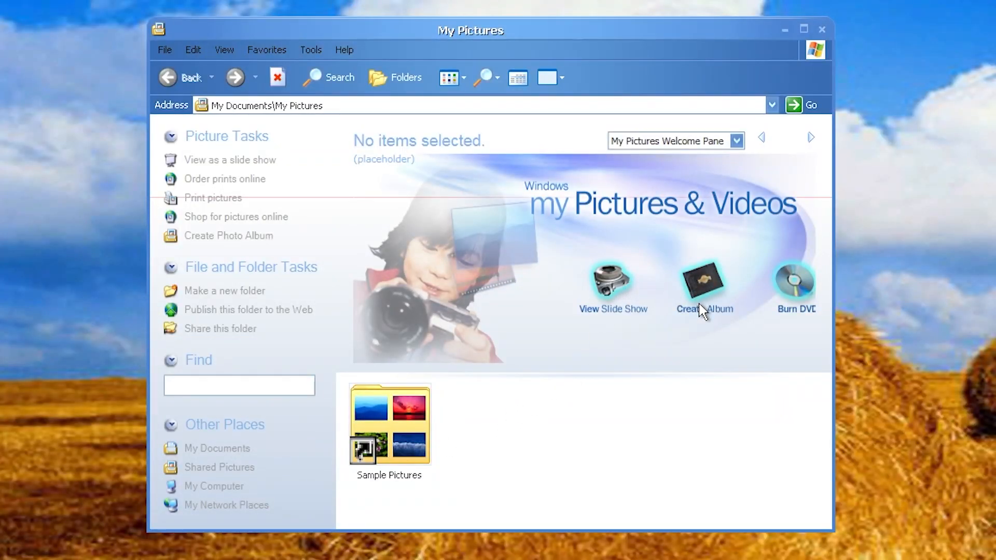
{"action": "mouse_move", "coordinate": [652, 151]}
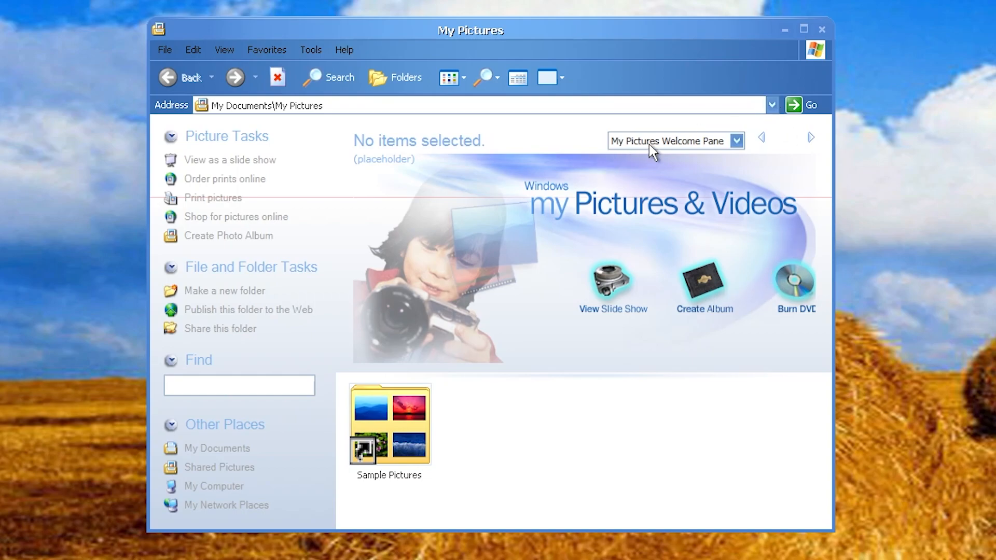
Preview the Water lilies and Winter photos inside the Sample Pictures folder.
{"action": "double_click", "coordinate": [389, 424]}
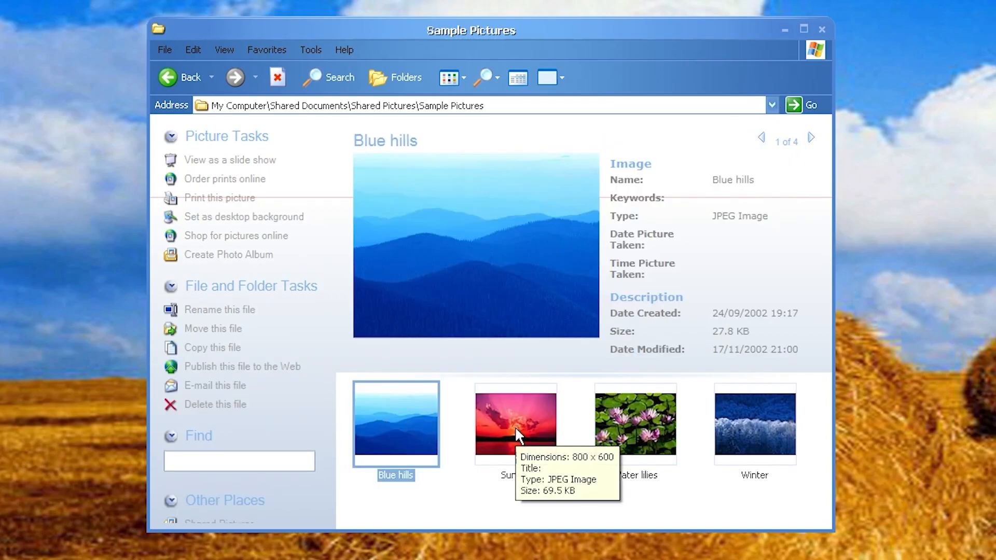
{"action": "left_click", "coordinate": [635, 423]}
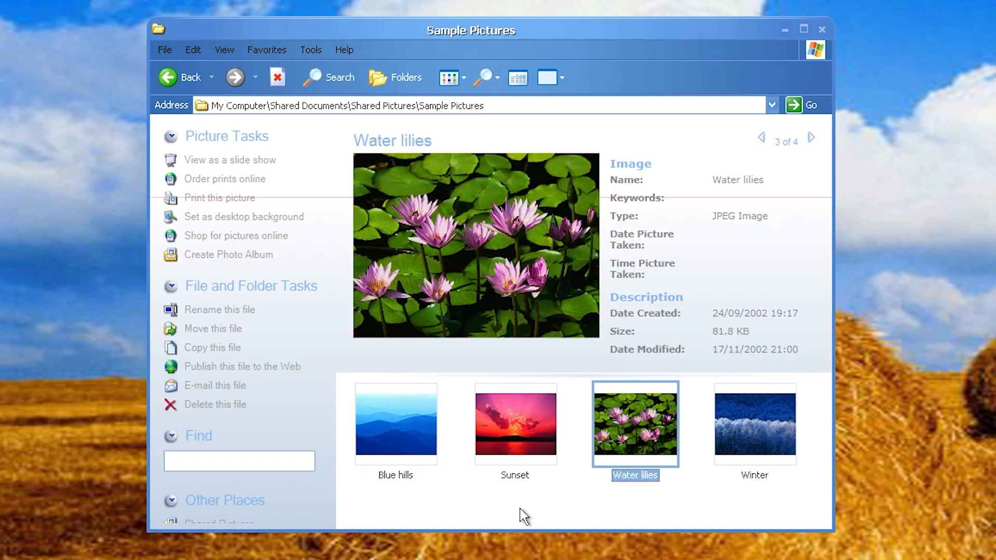
{"action": "left_click", "coordinate": [755, 424]}
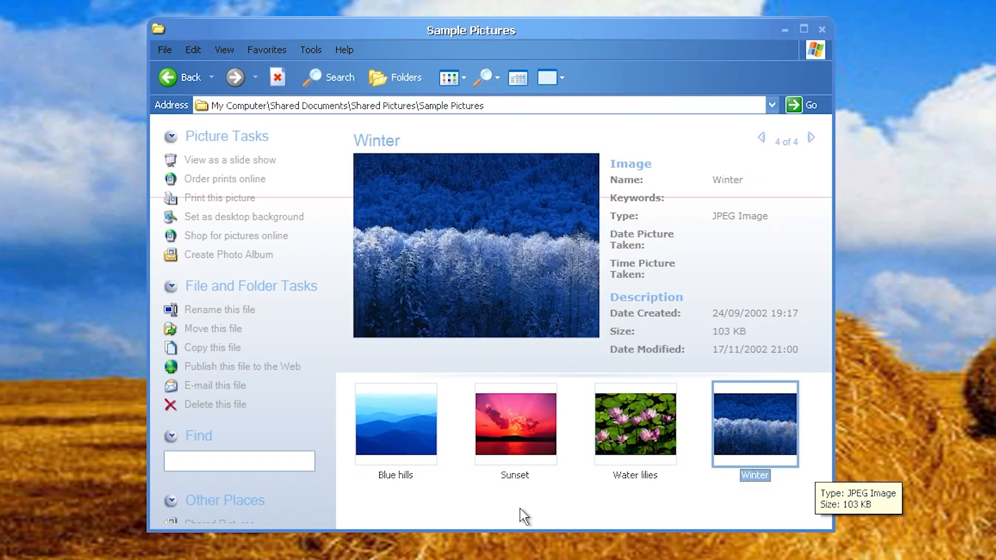
{"action": "left_click", "coordinate": [166, 77]}
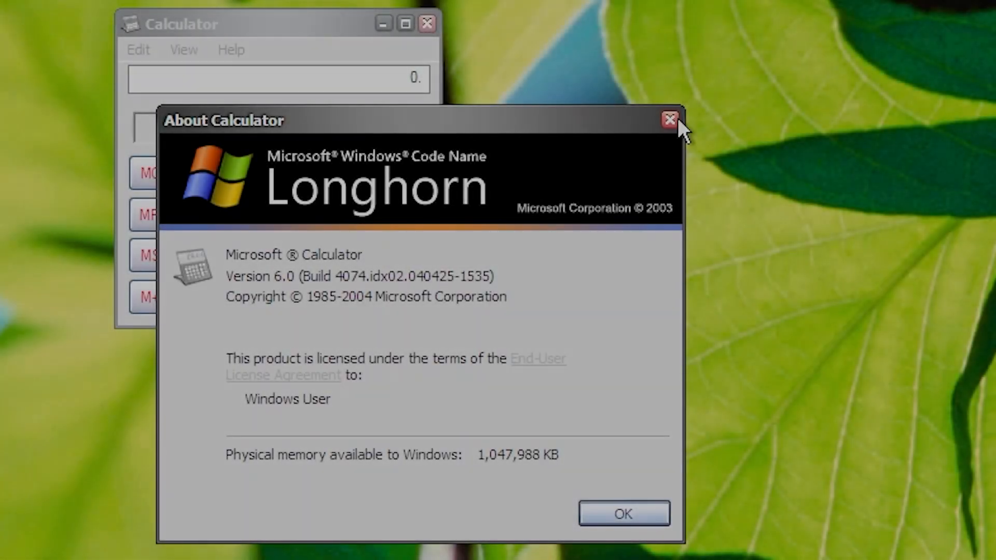
Dismiss About Calculator and launch Paint with a blank untitled canvas.
{"action": "left_click", "coordinate": [670, 119]}
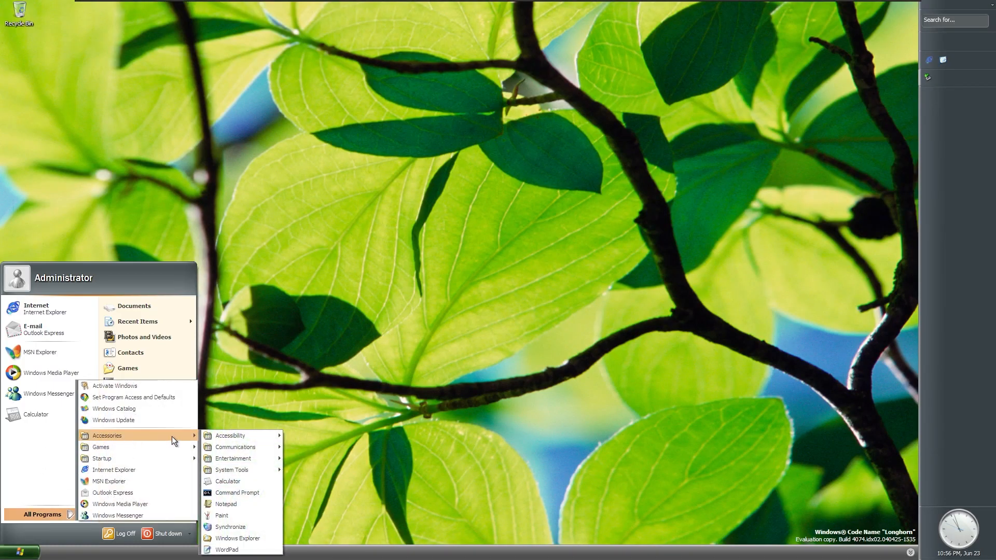
{"action": "left_click", "coordinate": [221, 515]}
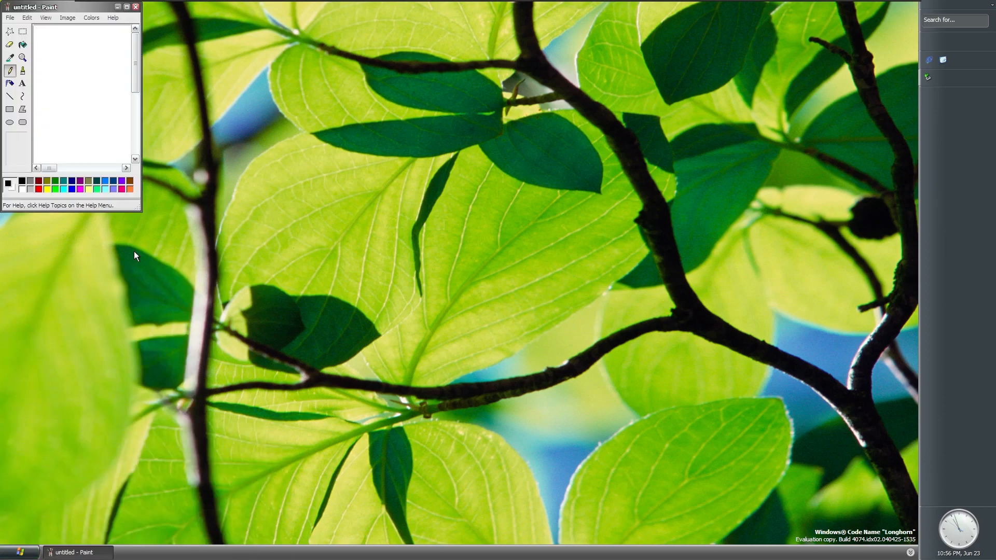
{"action": "left_click", "coordinate": [117, 7]}
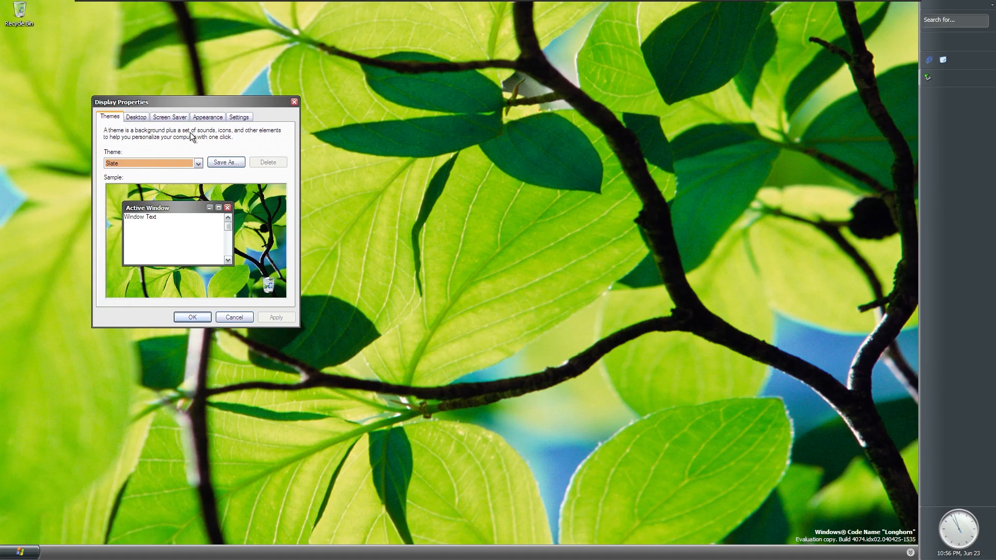
Look through the available themes, including Slate, in Display Properties.
{"action": "left_click", "coordinate": [197, 163]}
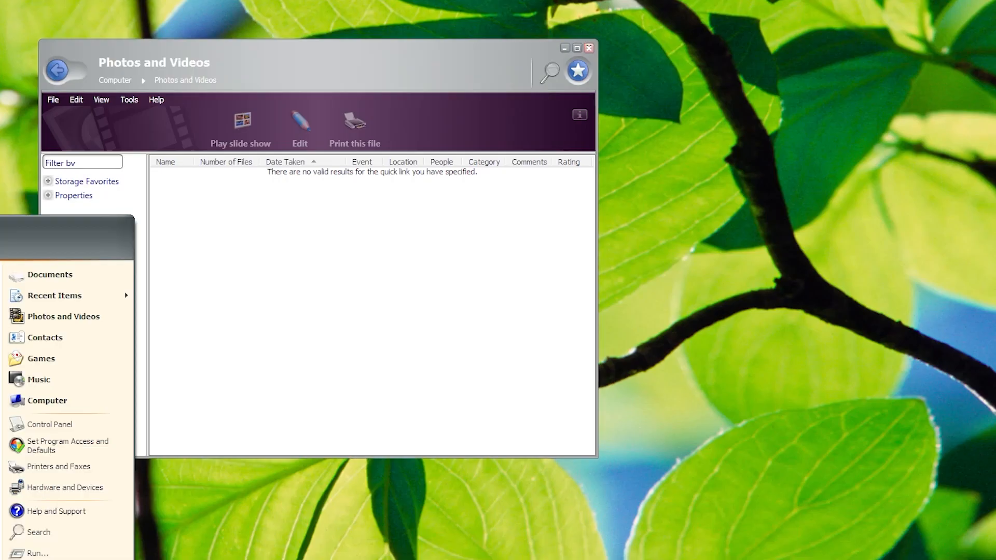
Show FreeCell's details within the Games collection.
{"action": "left_click", "coordinate": [41, 358]}
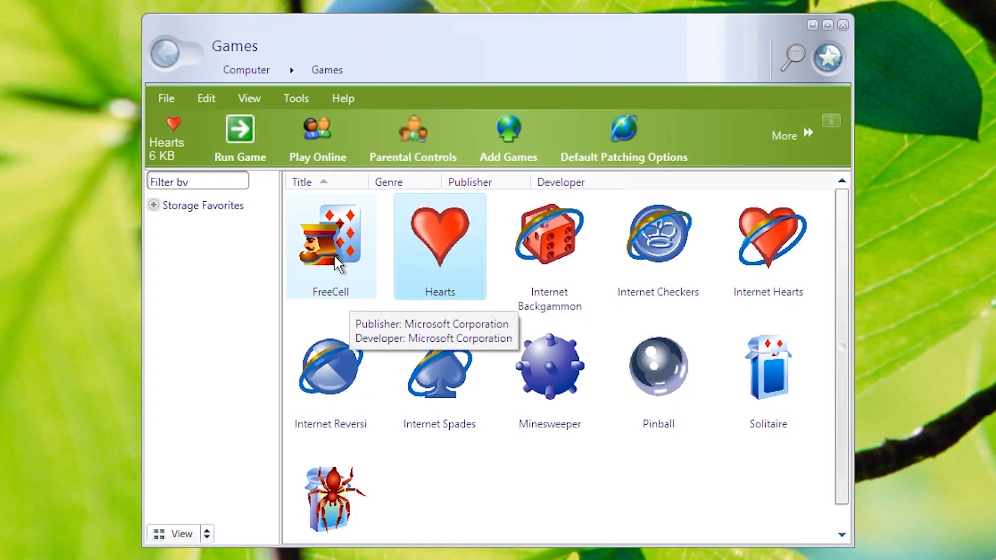
{"action": "left_click", "coordinate": [331, 245]}
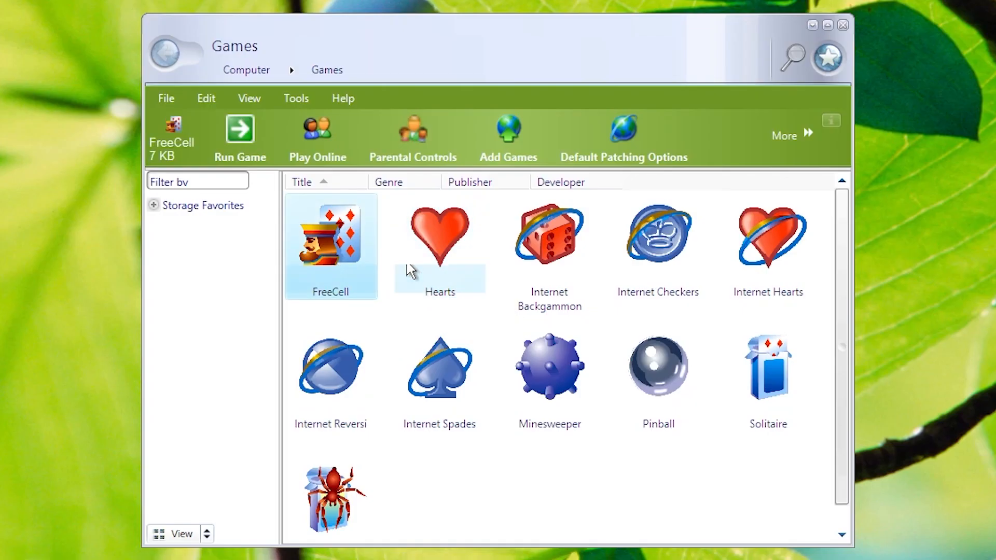